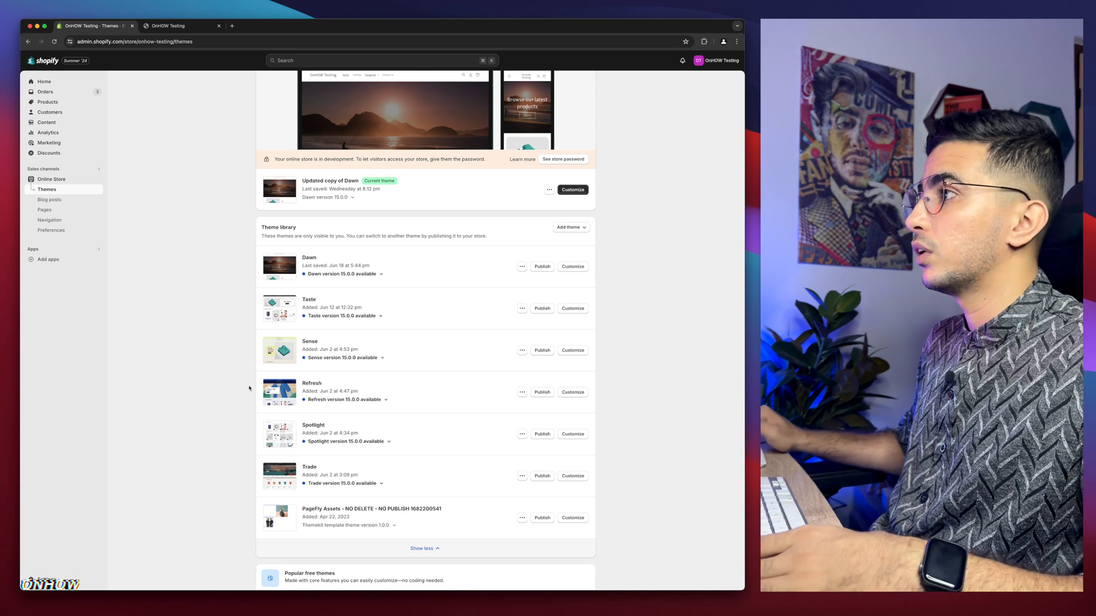
- Scroll the OnHOW Testing homepage through its banner, Row, Multicolumn and featured products sections
left_click(176, 26)
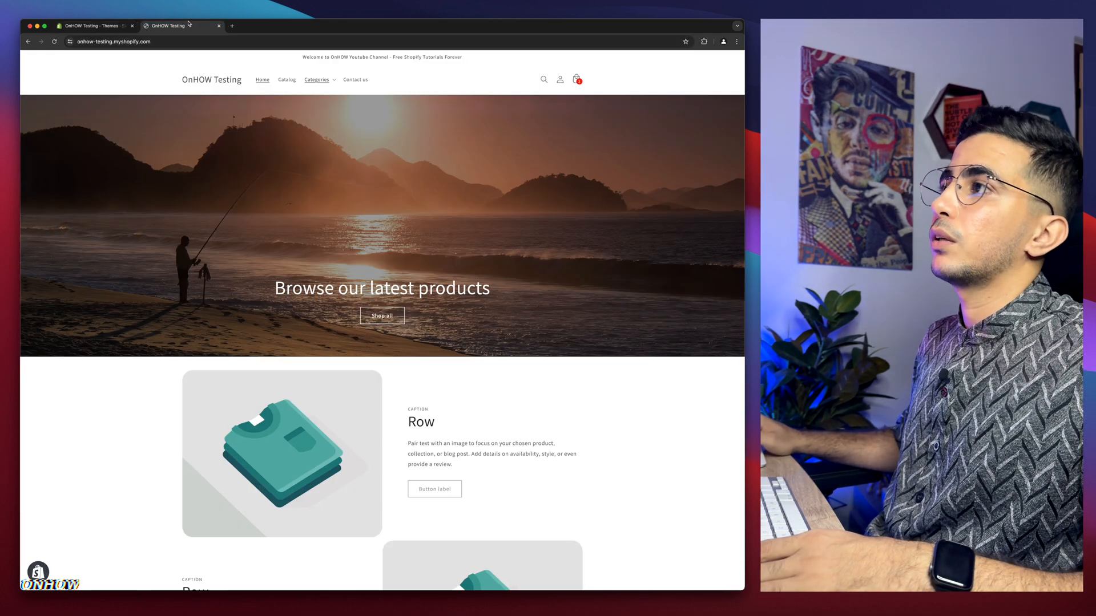
scroll("down", 3)
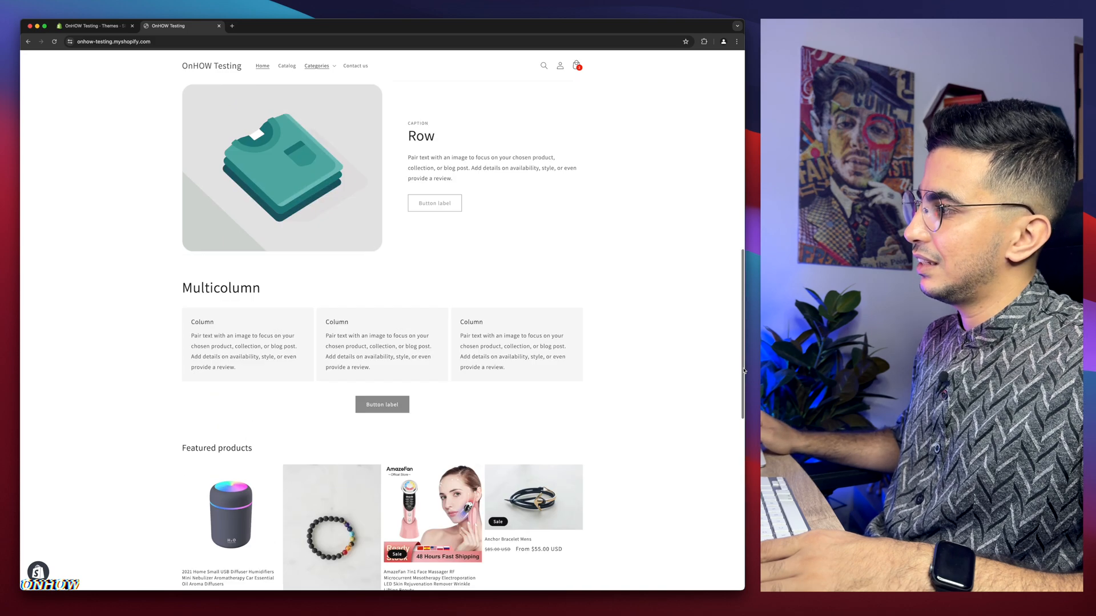
scroll("down", 3)
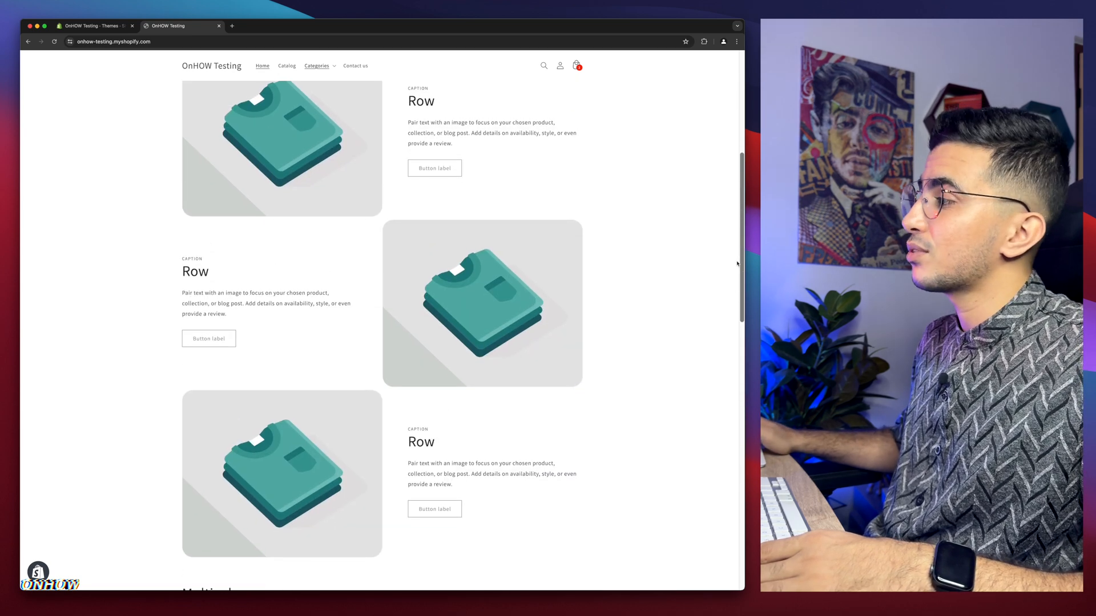
scroll("down", 3)
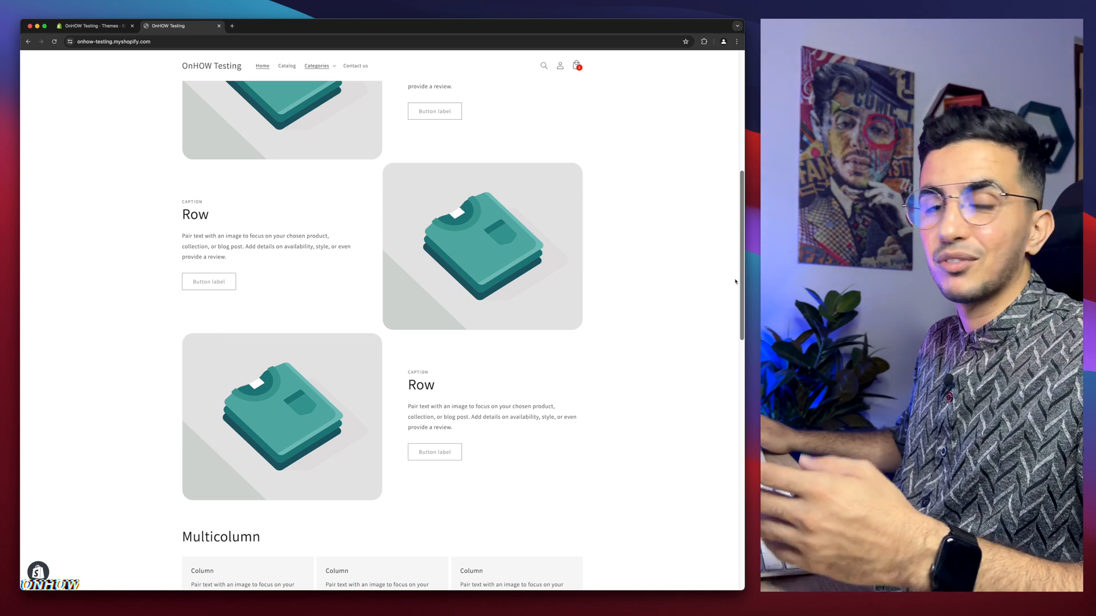
scroll("up", 3)
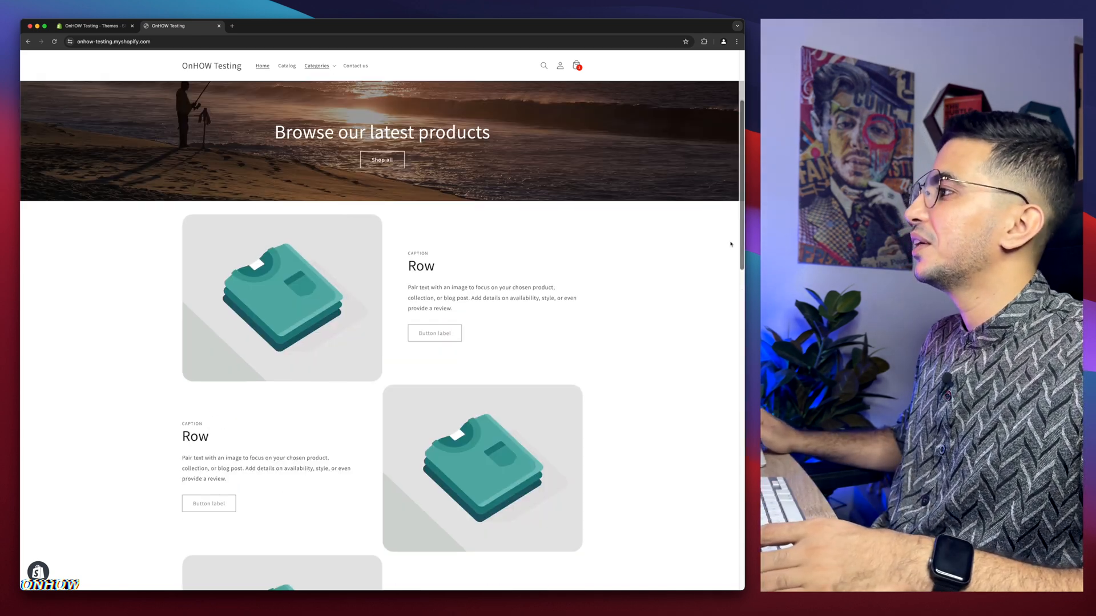
scroll("down", 3)
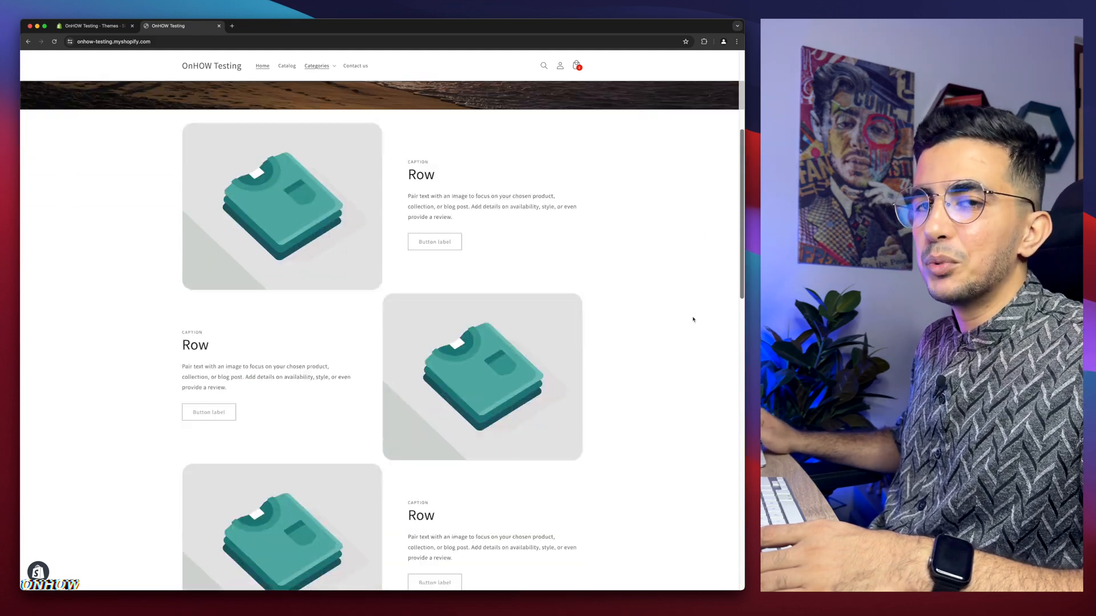
scroll("down", 3)
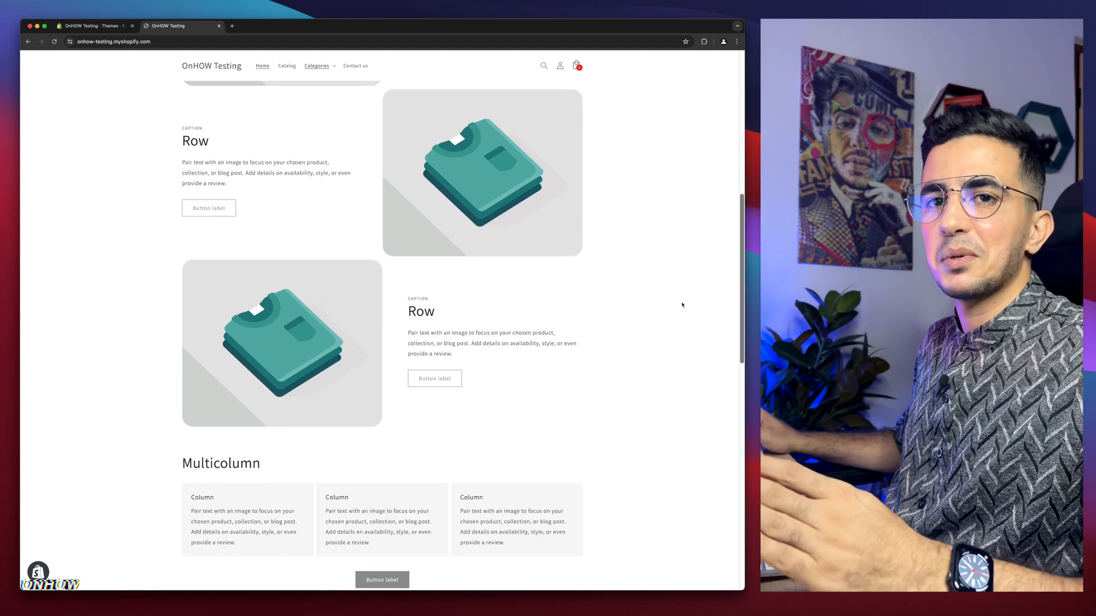
scroll("up", 3)
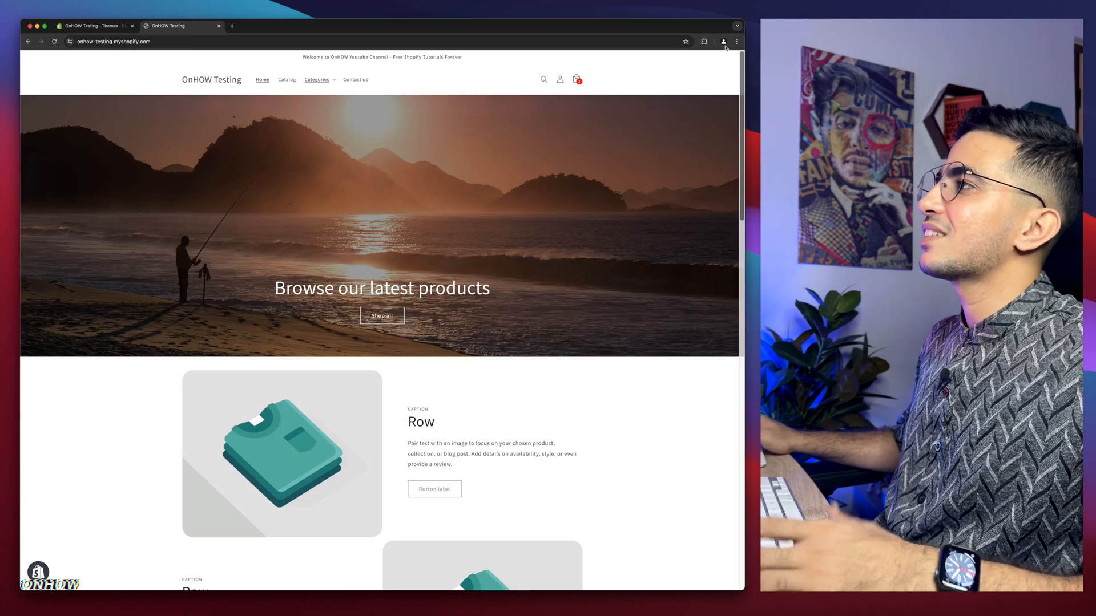
scroll("down", 3)
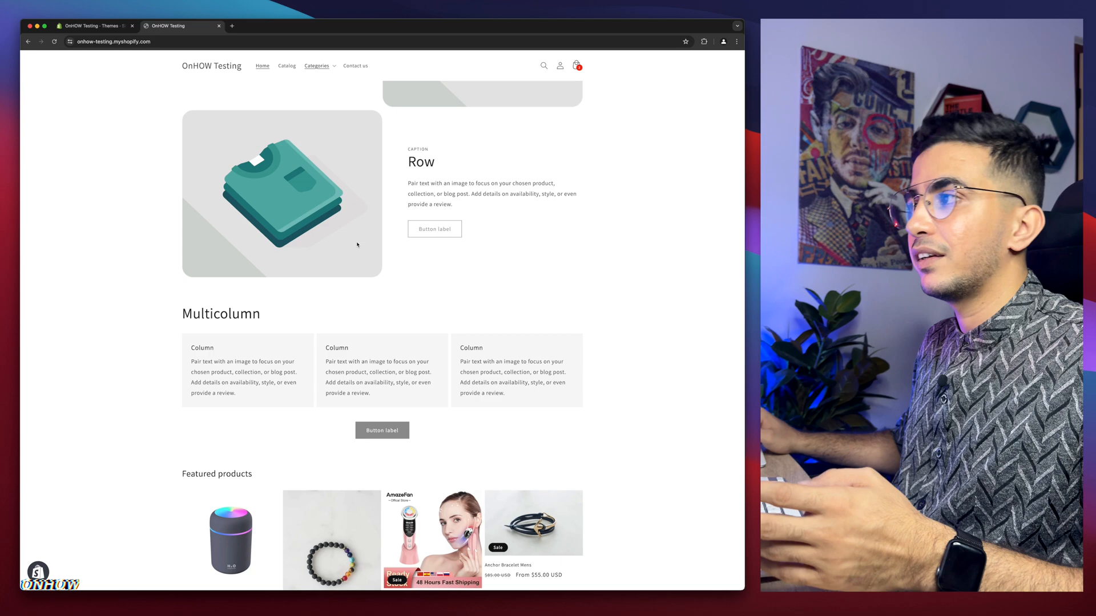
scroll("down", 3)
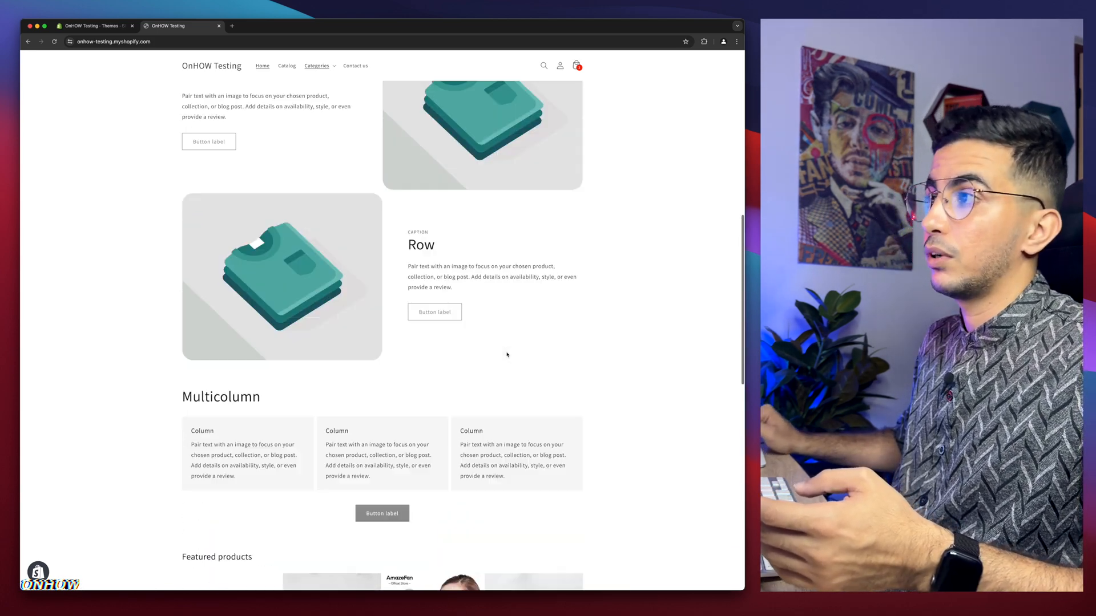
- From the Themes page, choose Edit code for the current theme, Updated copy of Dawn
left_click(91, 25)
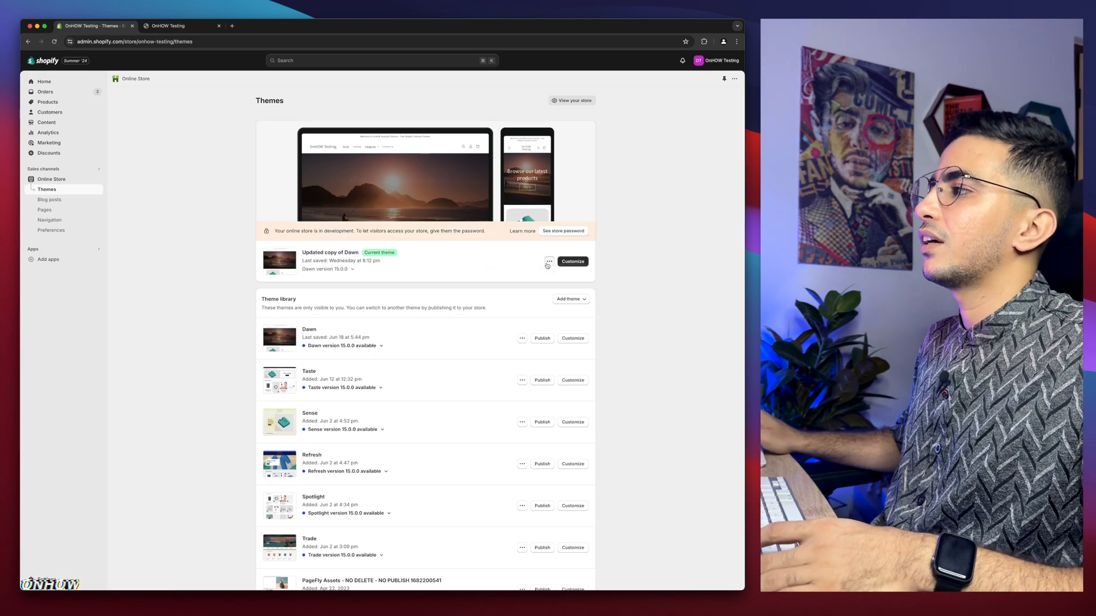
left_click(549, 261)
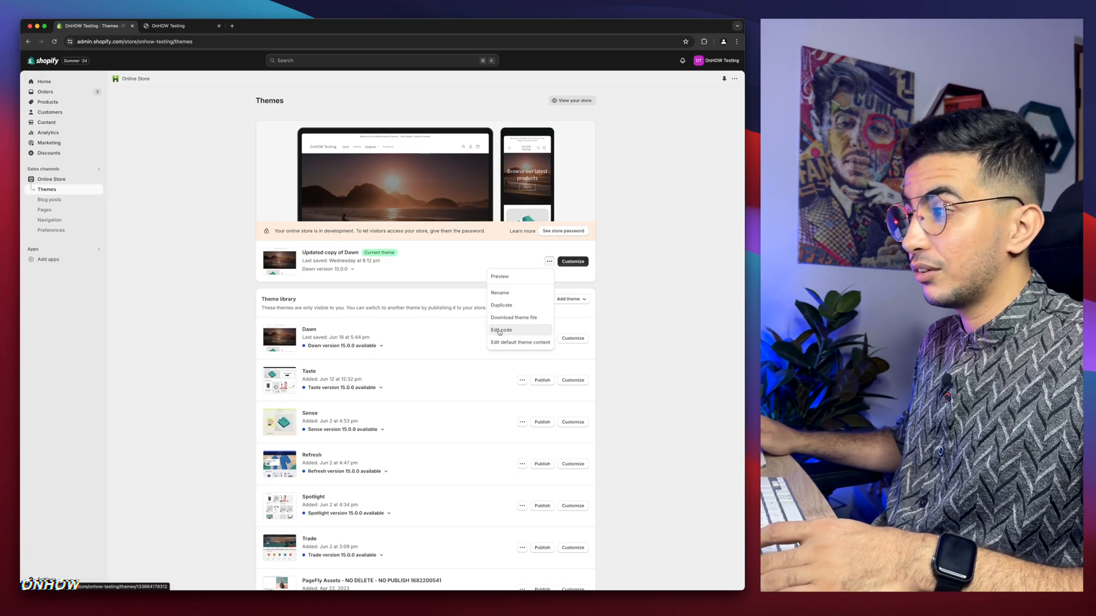
left_click(501, 330)
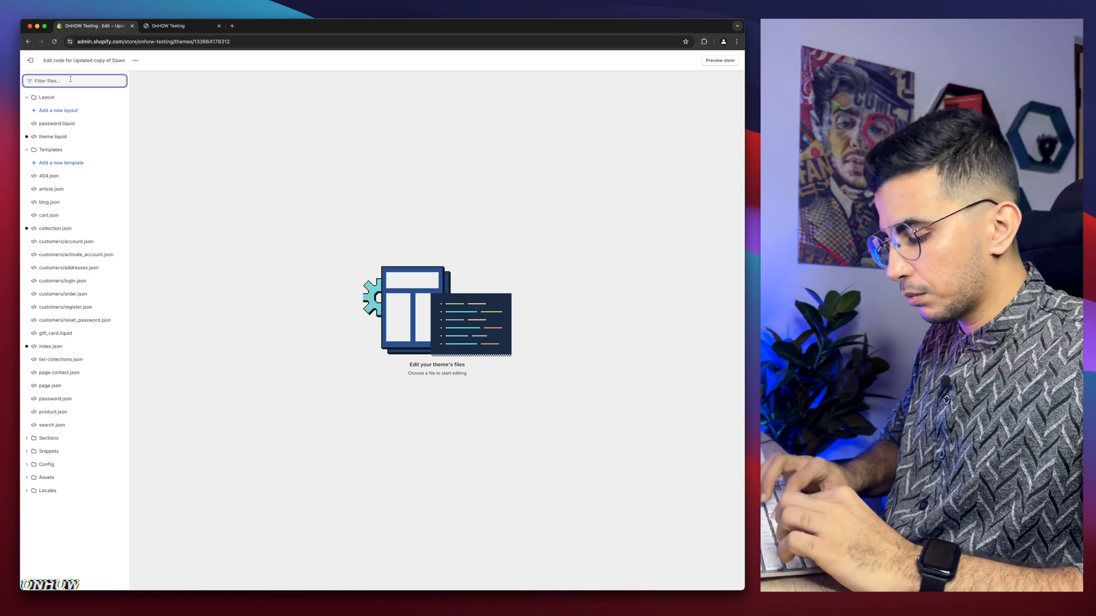
- Filter theme files for 'base', open base.css, and scroll to its last lines
type("base")
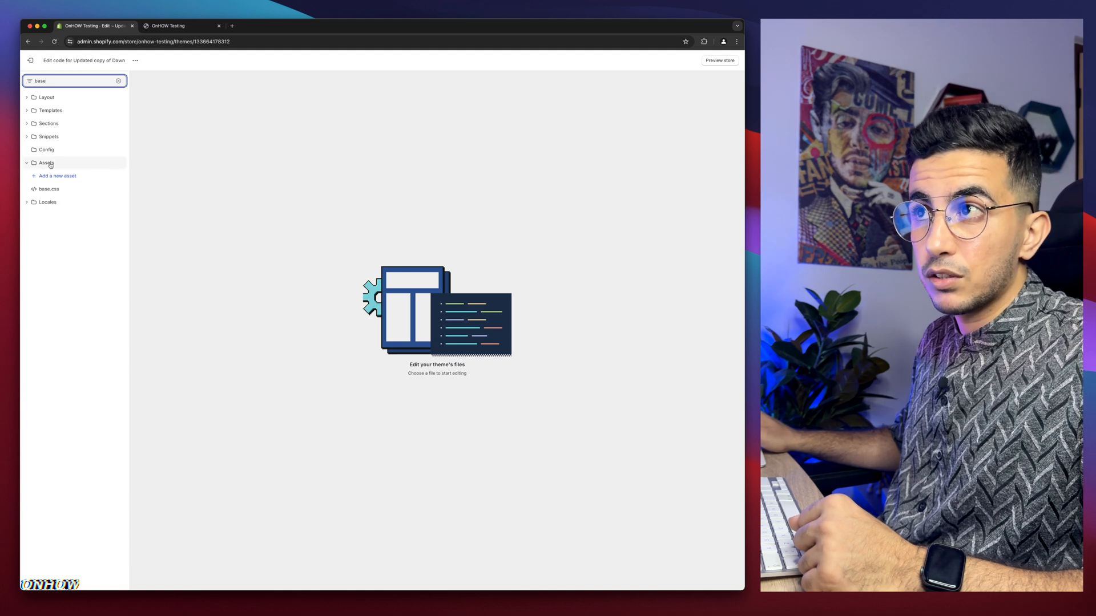
left_click(48, 189)
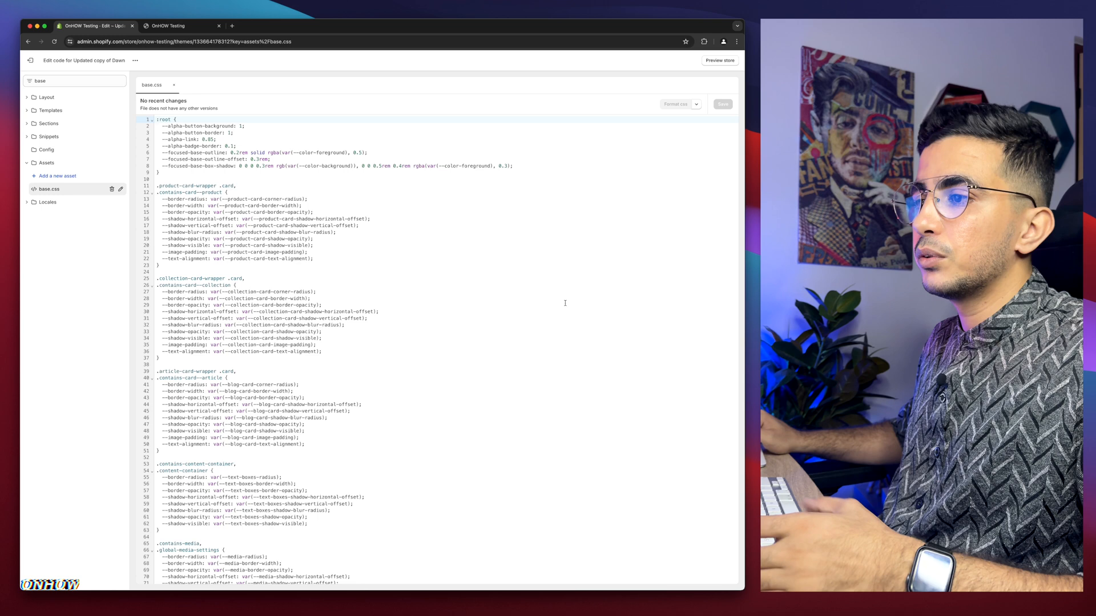
scroll("down", 3)
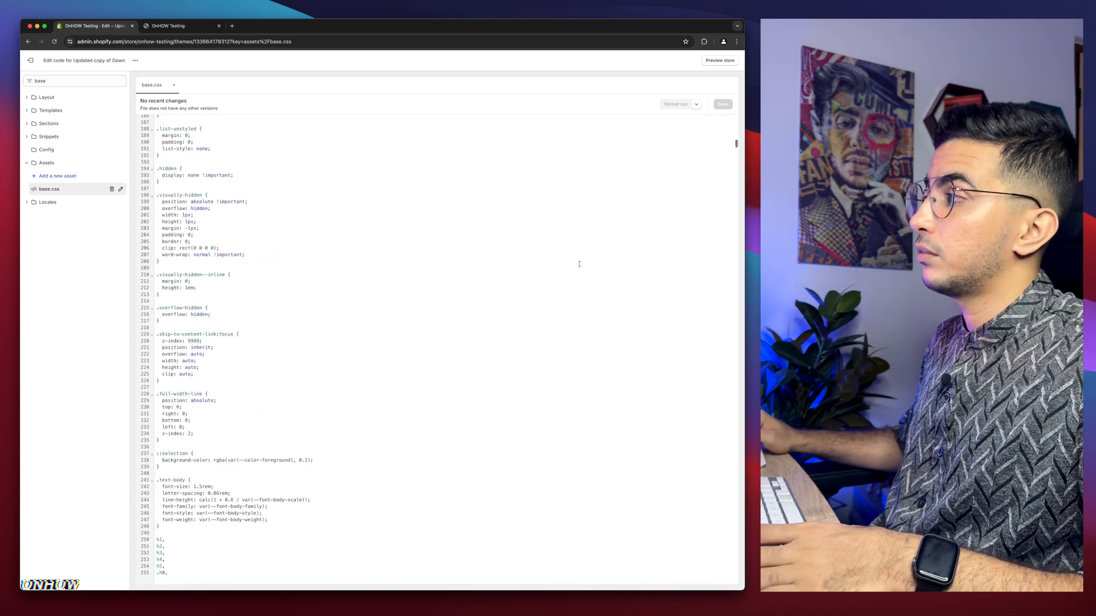
scroll("down", 3)
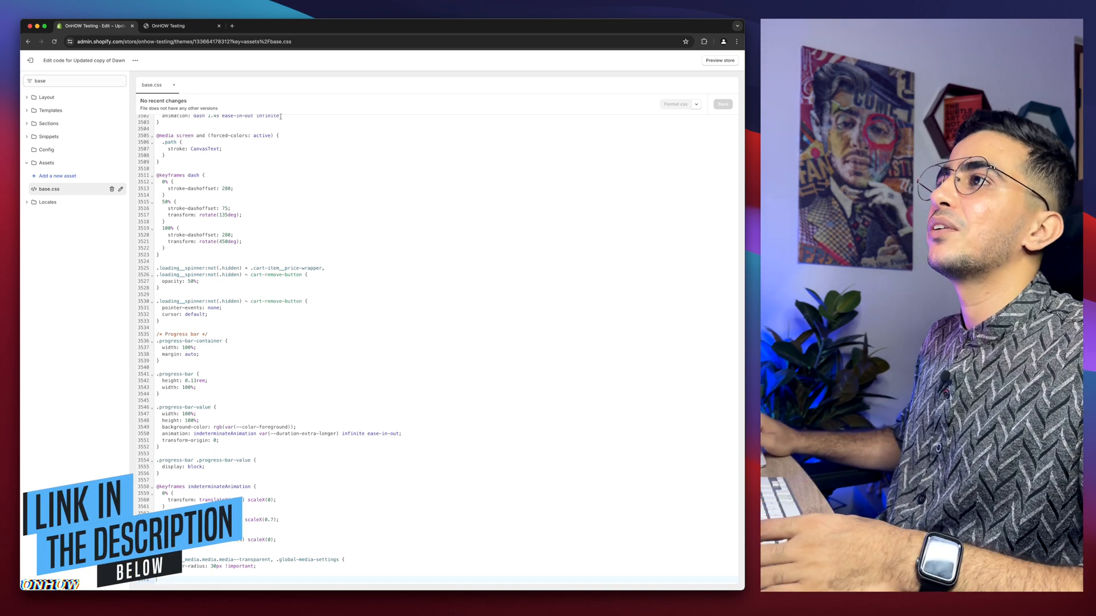
- Load pastebin.com/LqYjuMuE, select its body::-webkit-scrollbar display: none rule, and return to the editor
type("https://pastebin.com/LqYjuMuE")
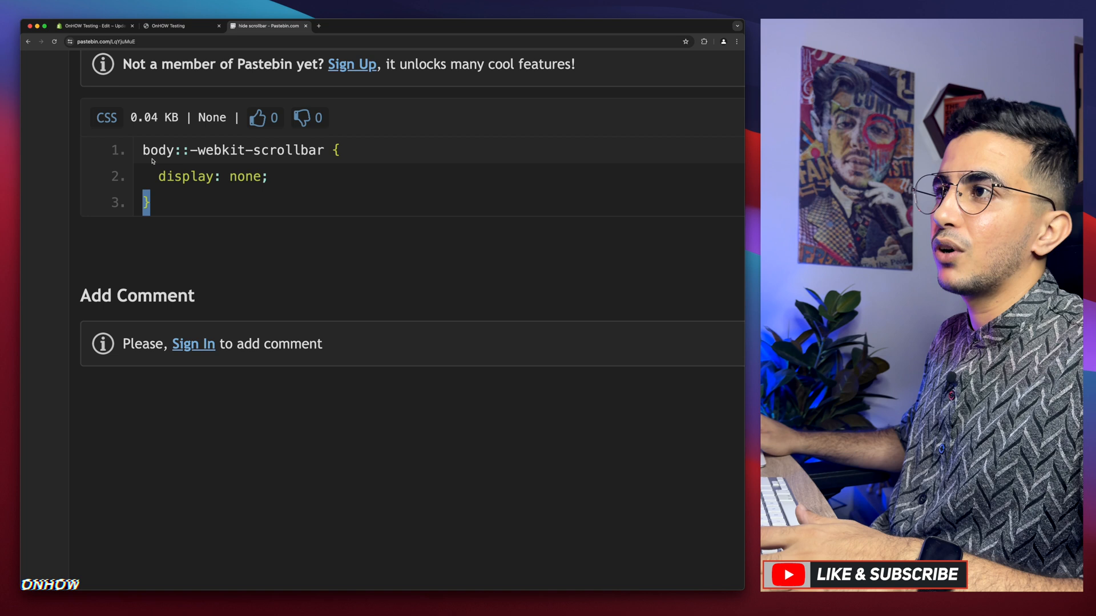
left_click_drag(143, 150, 147, 202)
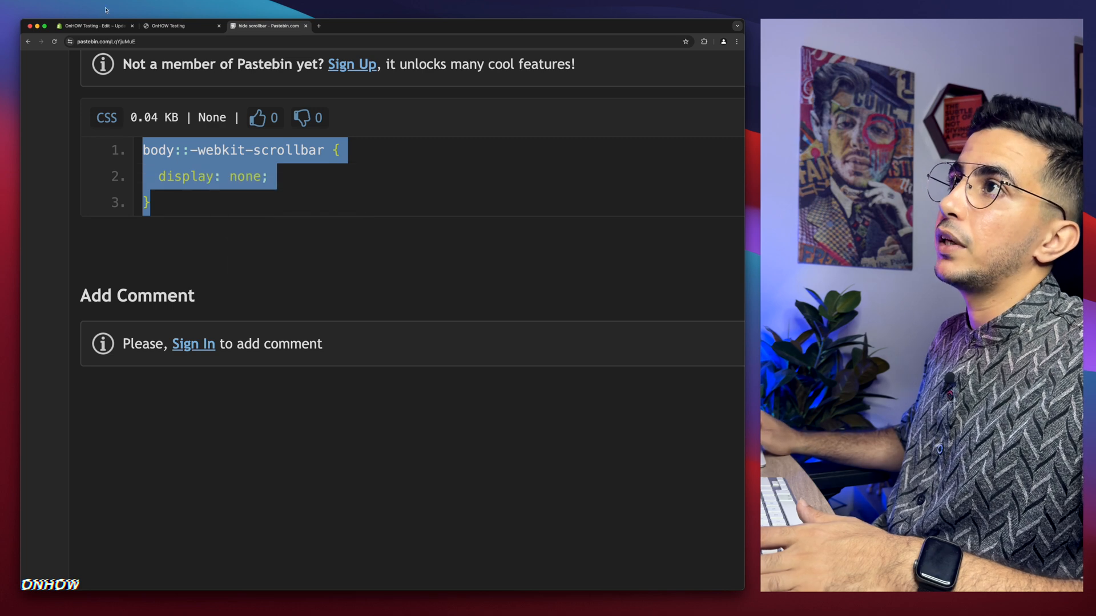
left_click(90, 25)
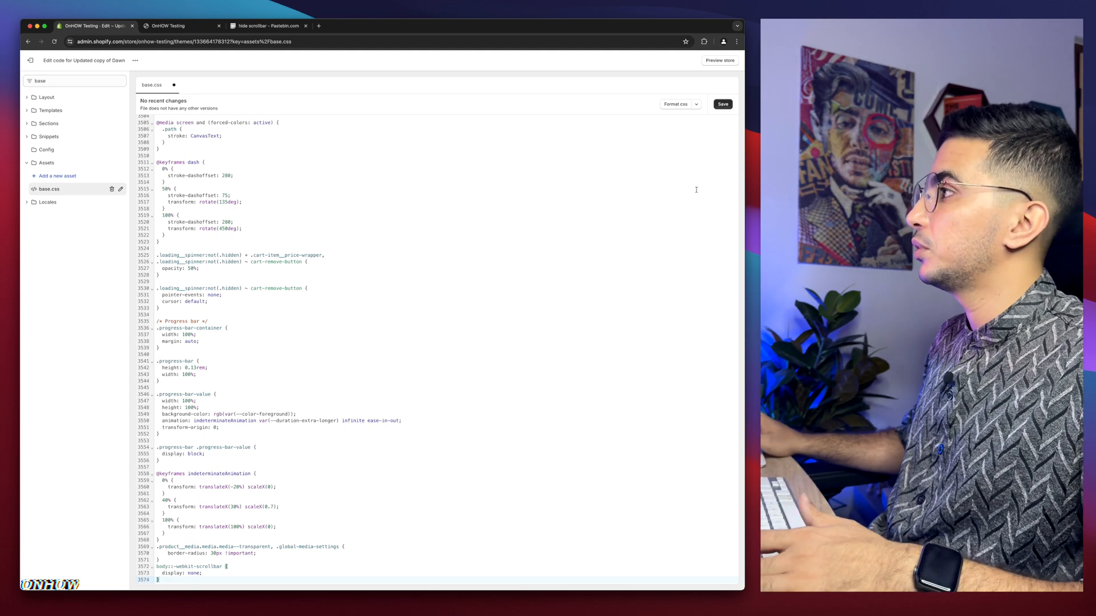
- Save base.css with the scrollbar-hiding rule and return to the storefront tab
left_click(722, 104)
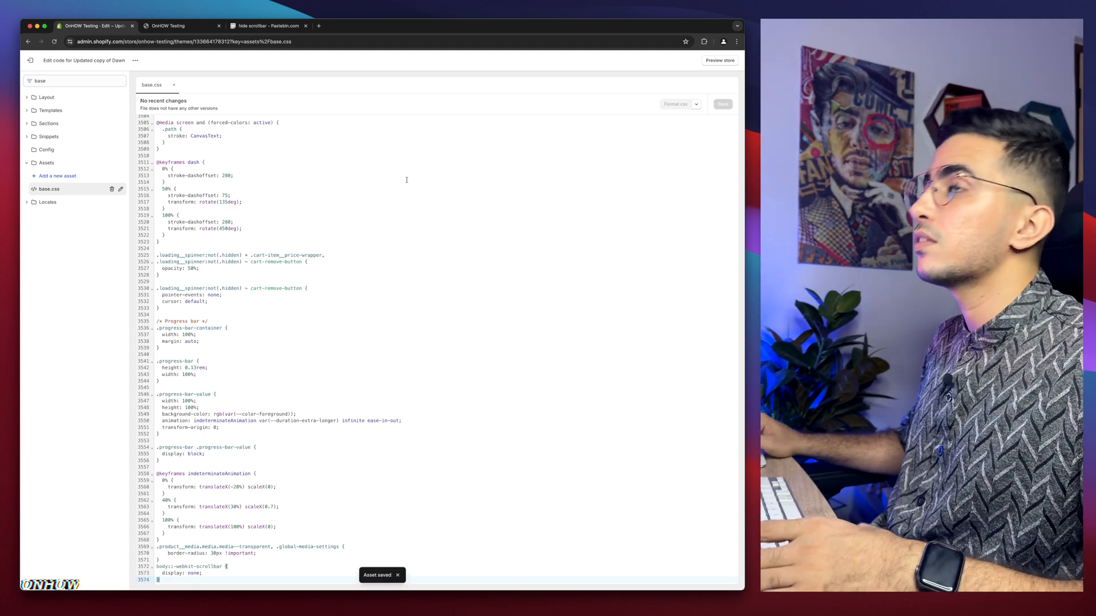
left_click(181, 25)
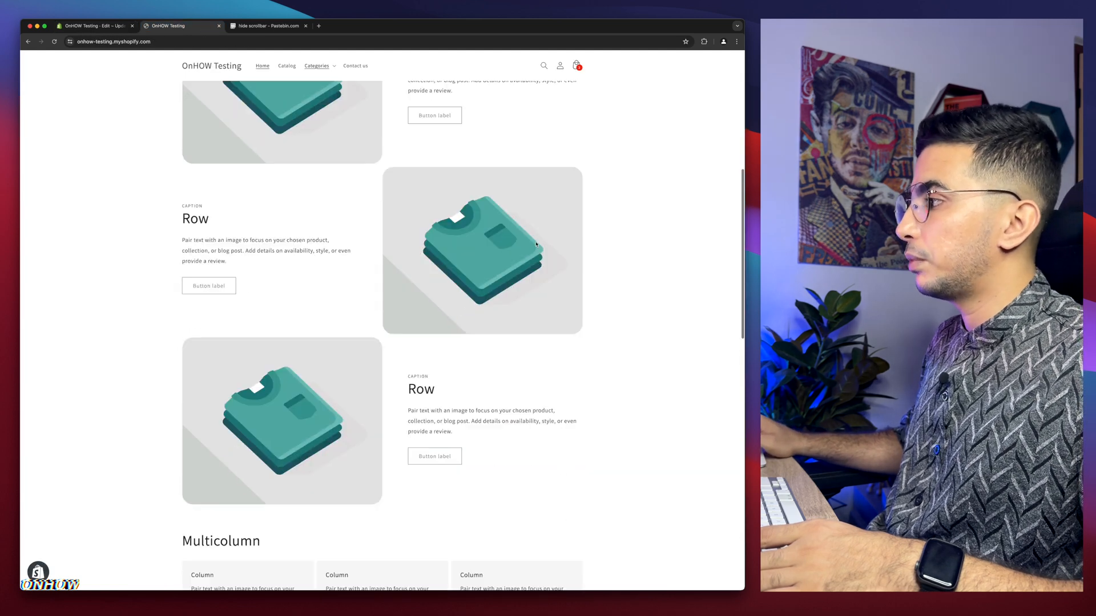
- Scroll the reloaded homepage to verify no scrollbar appears
scroll("down", 3)
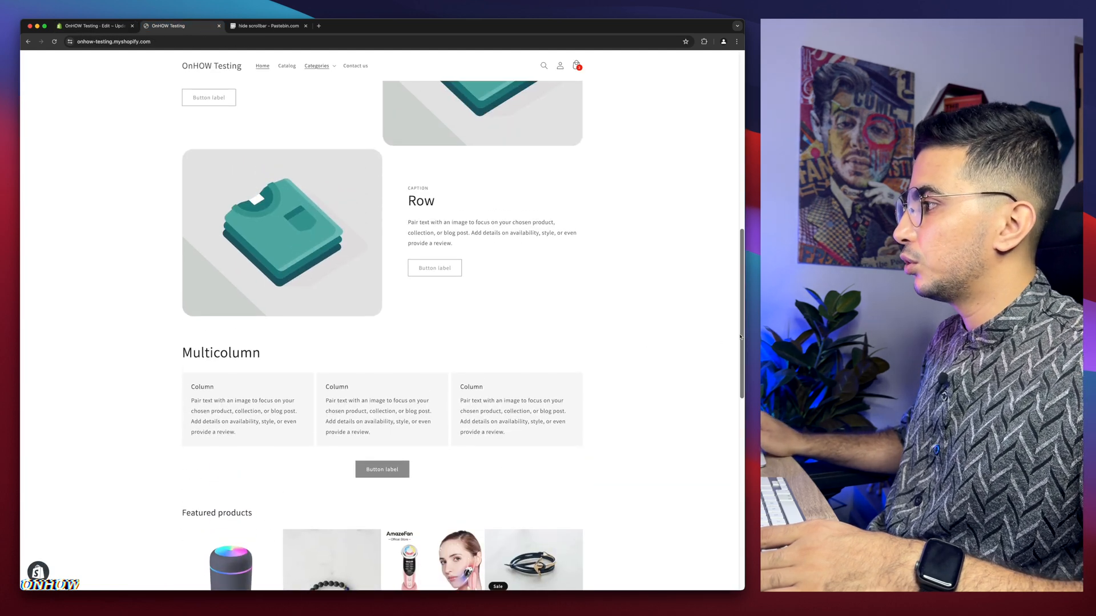
scroll("down", 3)
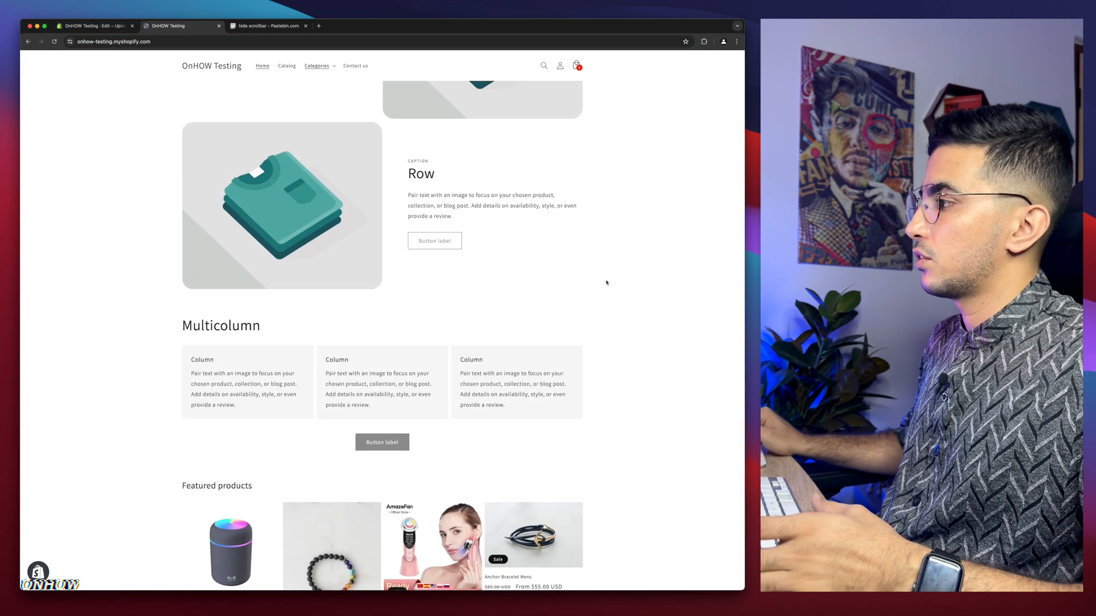
scroll("down", 3)
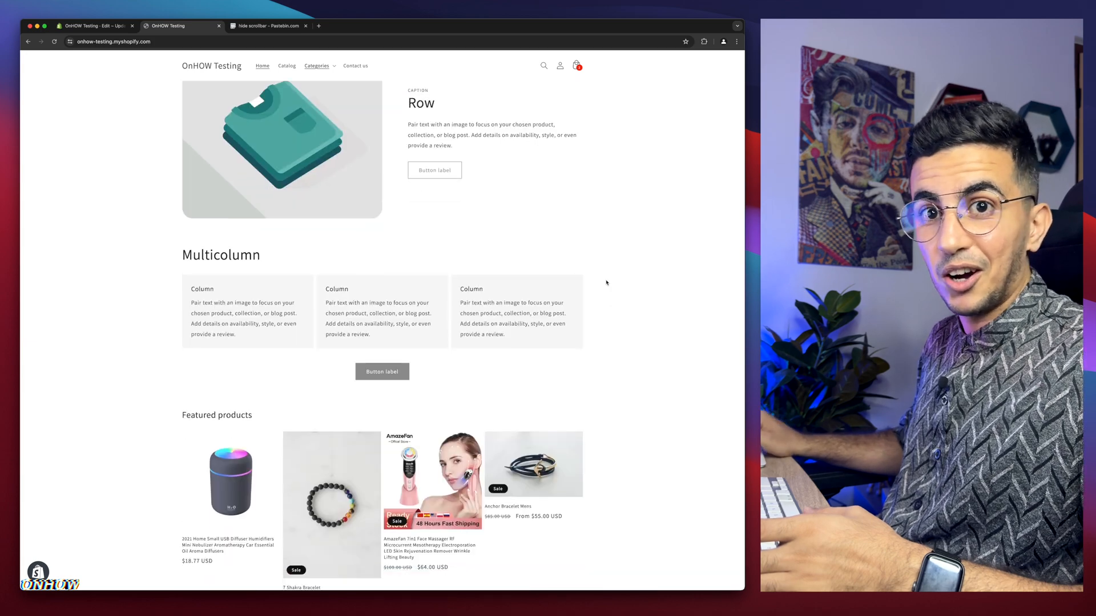